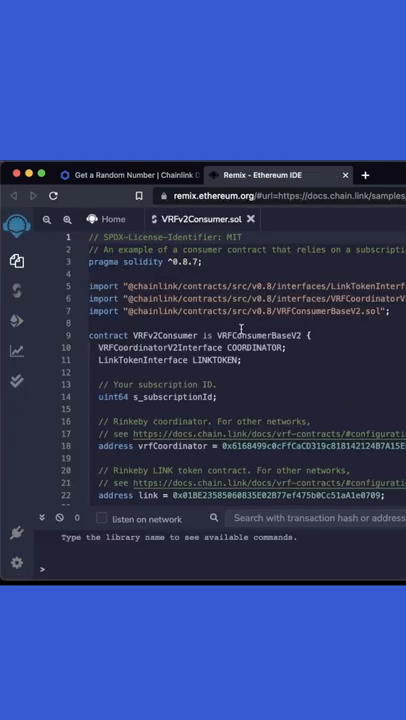
Scroll through VRFv2Consumer.sol, then switch to the vrf.chain.link site.
scroll("down", 3)
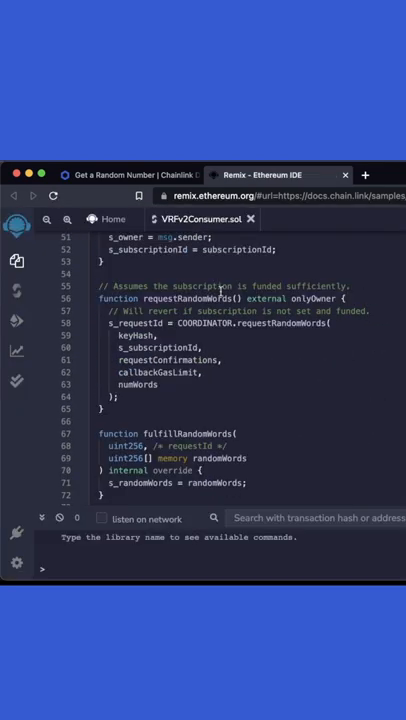
left_click(385, 175)
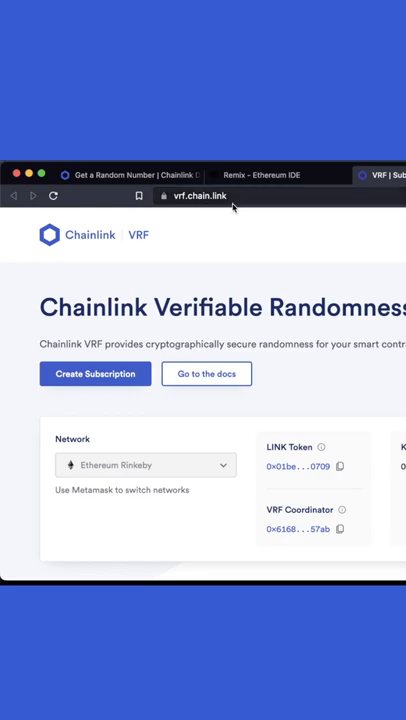
Create a new Rinkeby VRF subscription for the wallet and add LINK funds.
left_click(94, 373)
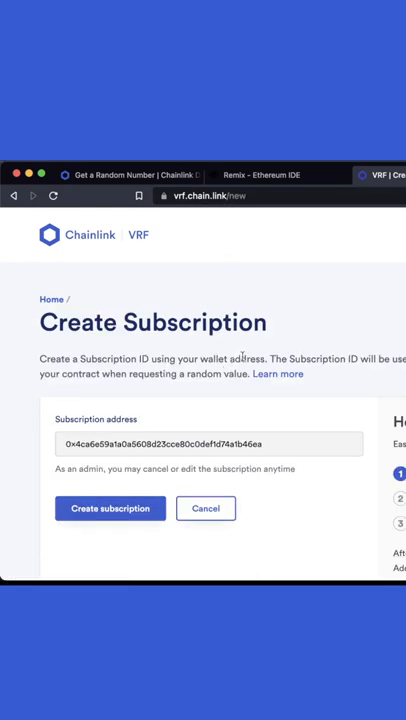
left_click(110, 508)
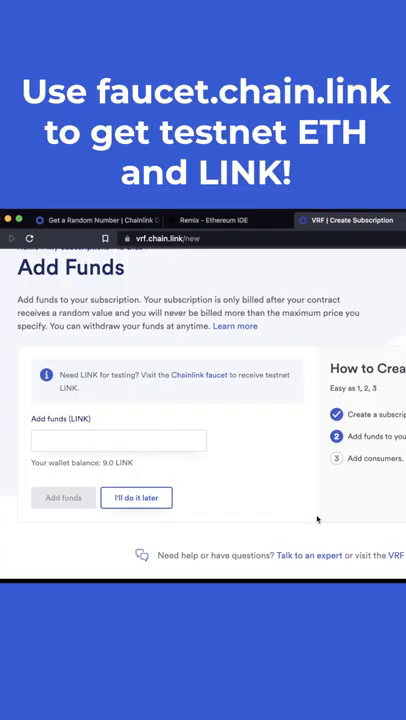
left_click(62, 497)
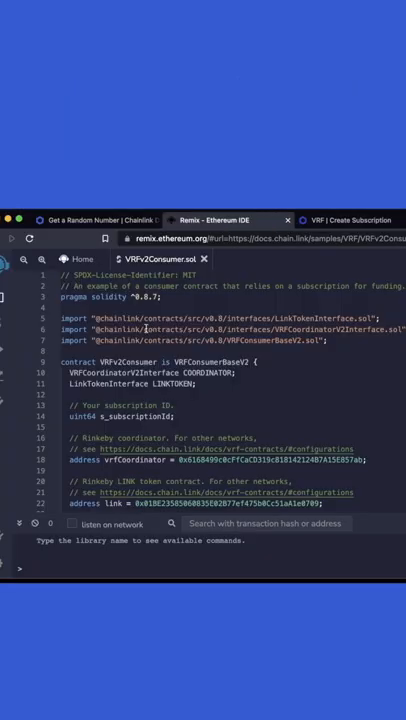
Deploy VRFv2Consumer from Deploy & Run with subscription ID 2189.
scroll("down", 3)
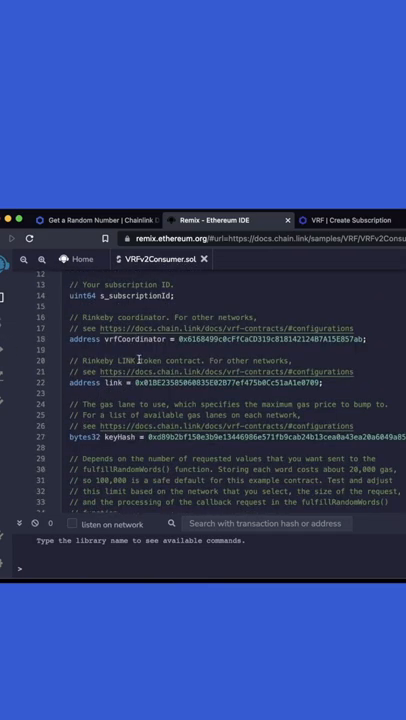
left_click(95, 313)
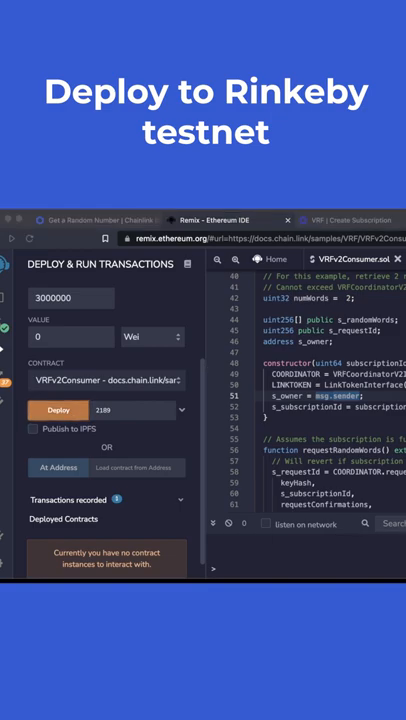
left_click(167, 360)
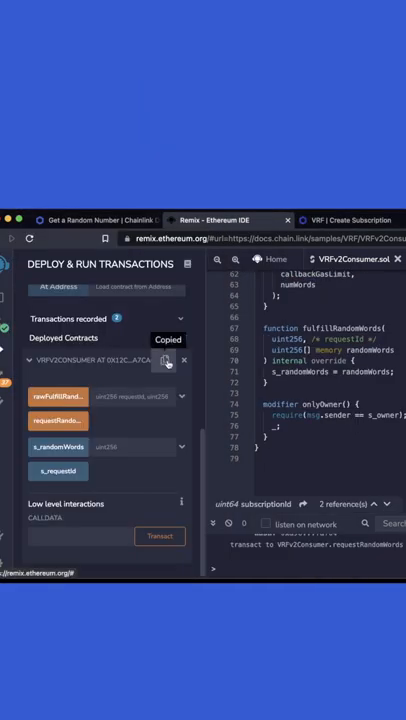
left_click(349, 220)
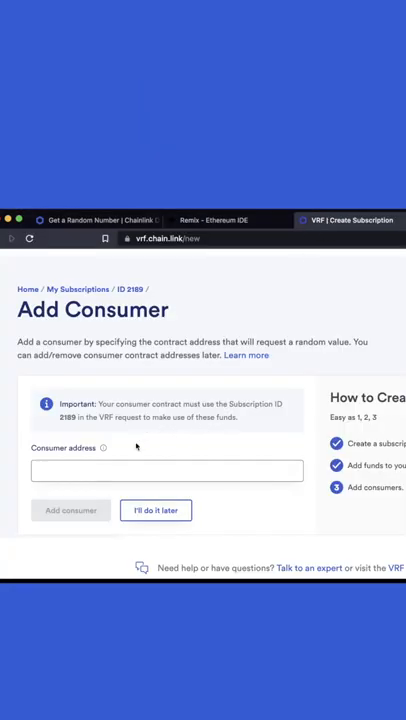
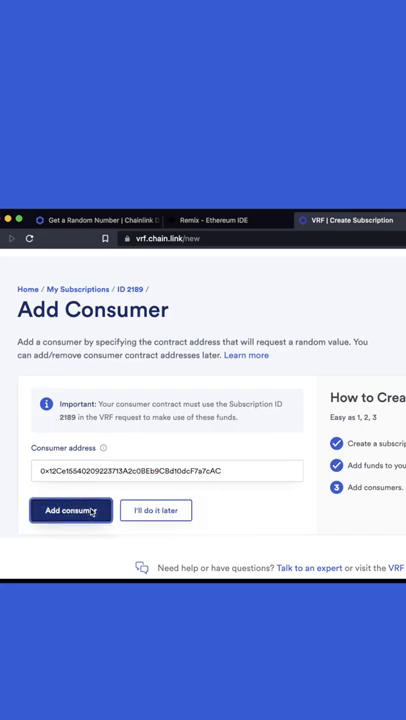
left_click(210, 219)
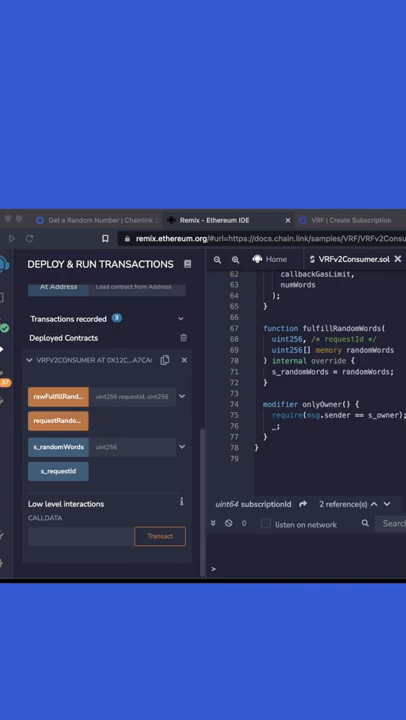
left_click(57, 447)
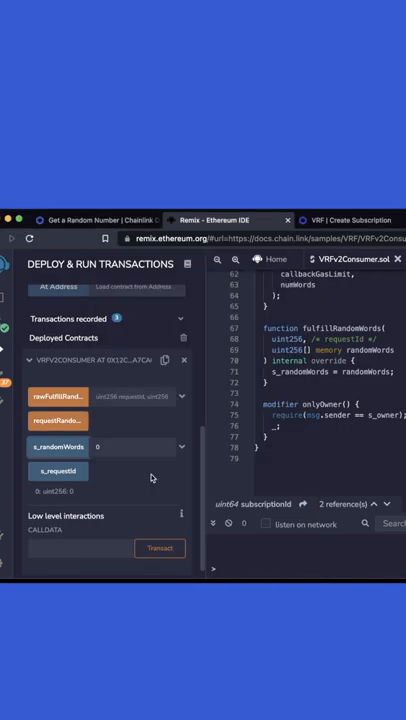